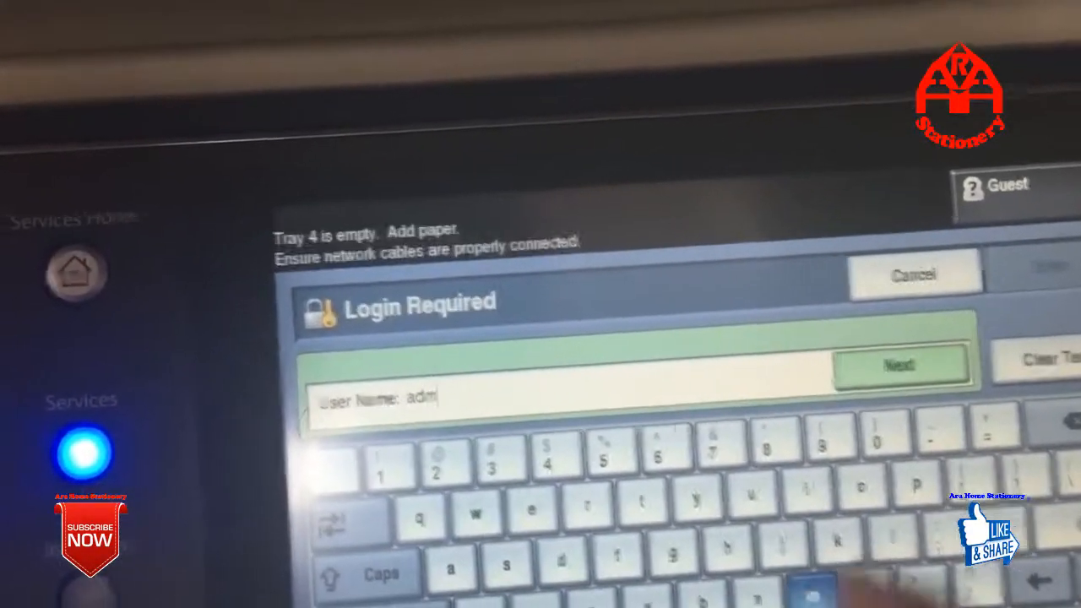
# Step: Log in to the Xerox panel as Admin with the user name and password
pyautogui.click(901, 365)
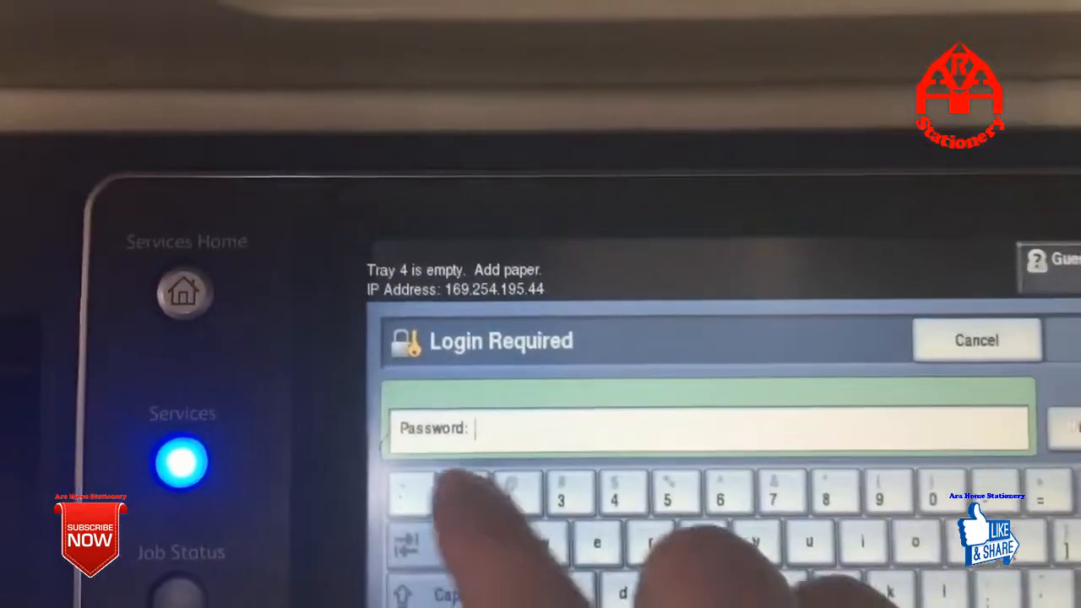
pyautogui.write('***')
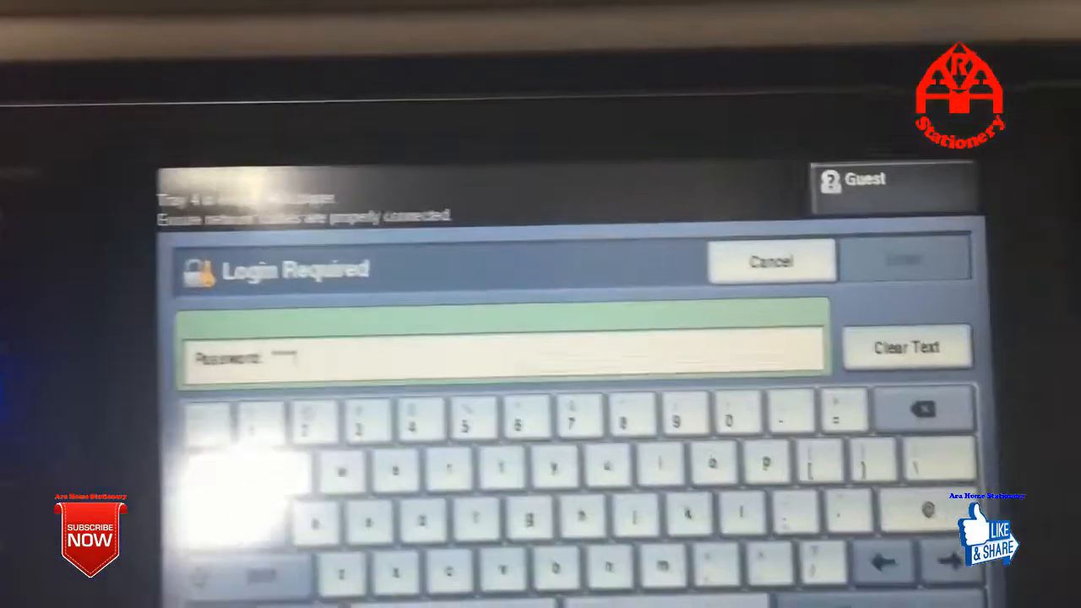
pyautogui.click(906, 259)
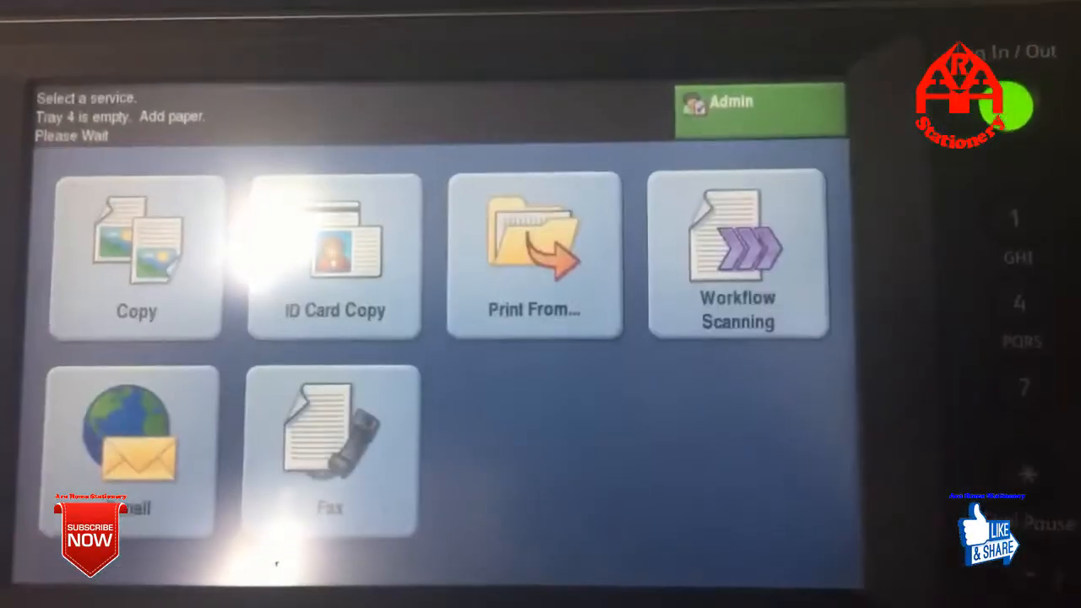